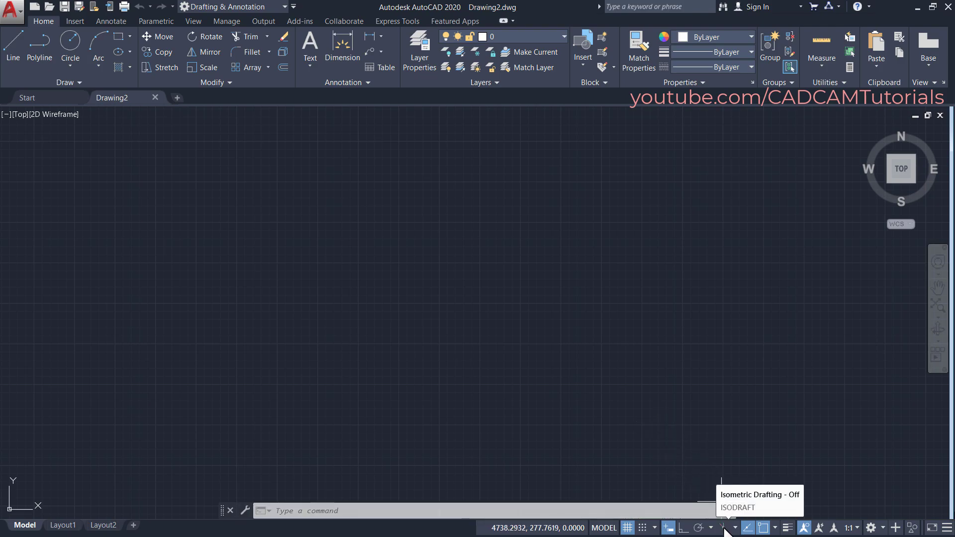
Enable isometric drafting and set the active isoplane to Top
{"action": "left_click", "coordinate": [725, 527]}
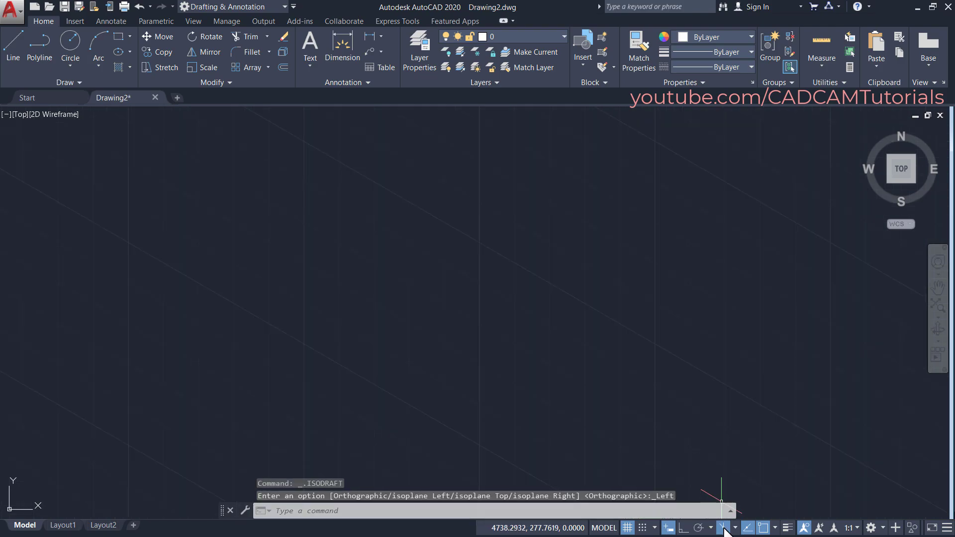
{"action": "left_click", "coordinate": [735, 528]}
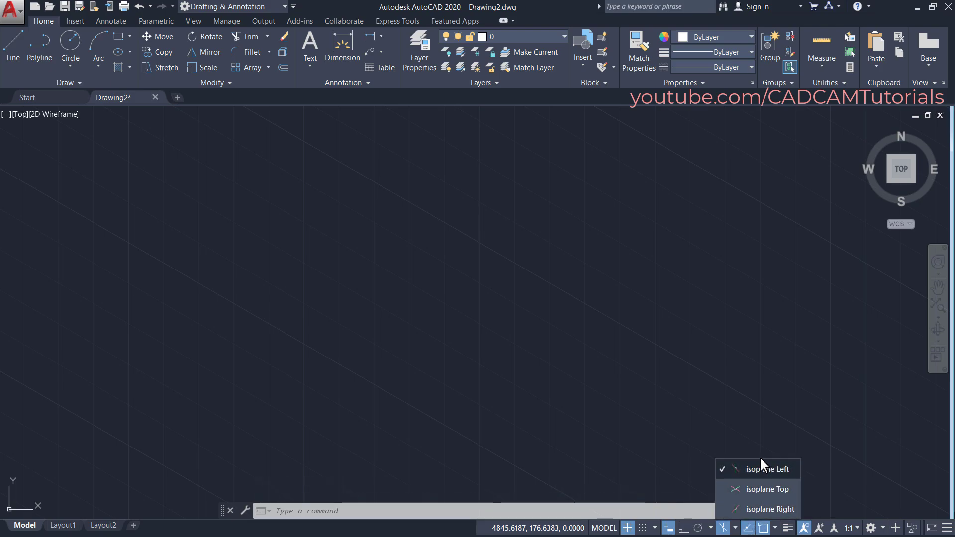
{"action": "mouse_move", "coordinate": [738, 504]}
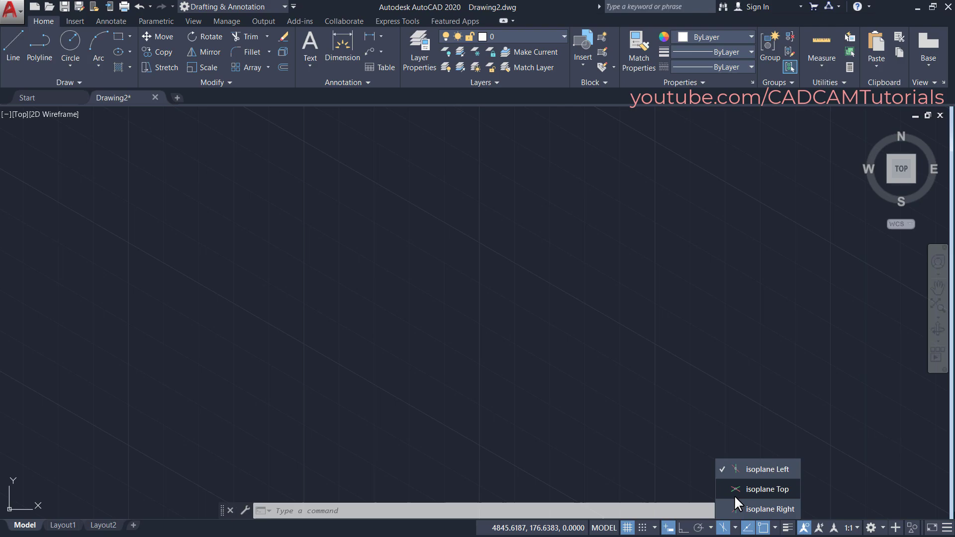
{"action": "mouse_move", "coordinate": [778, 501]}
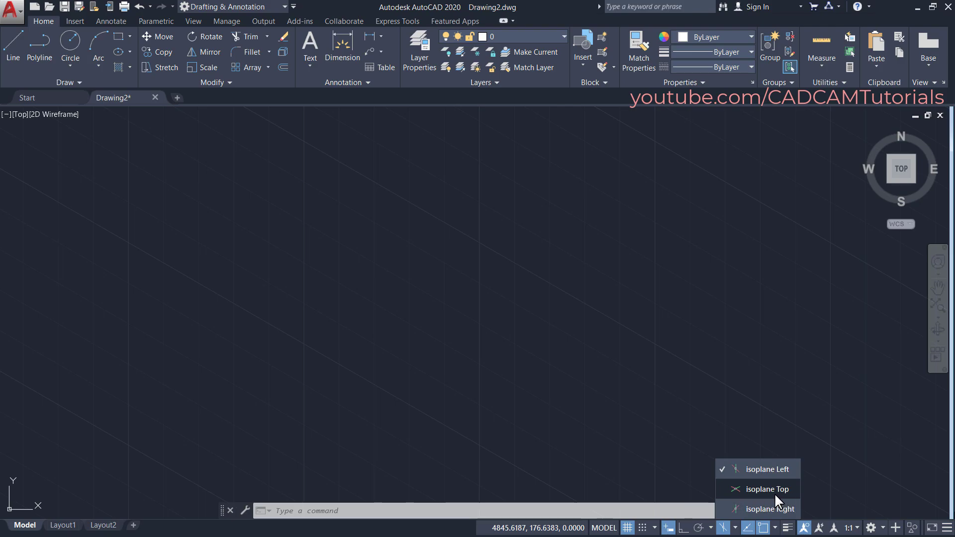
{"action": "left_click", "coordinate": [765, 489]}
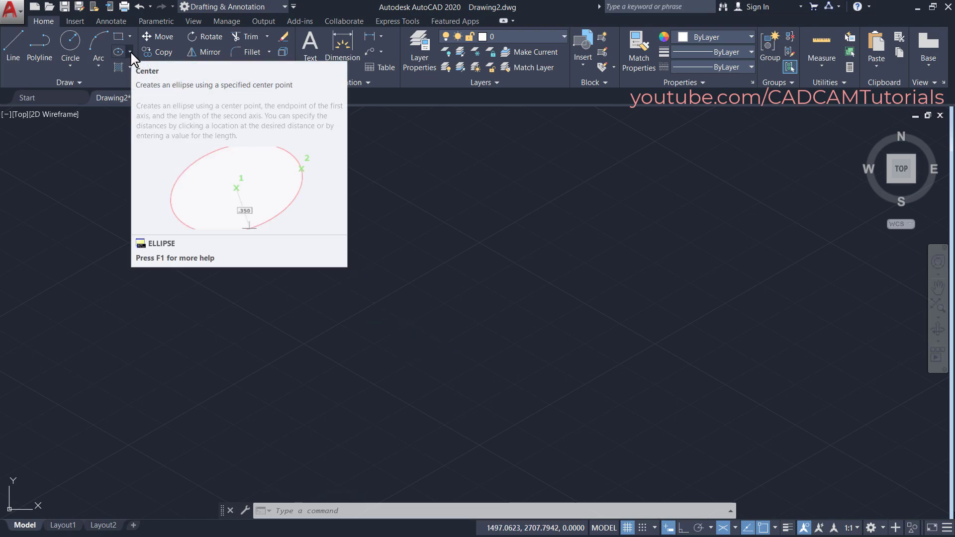
Draw a radius-50 isocircle using the Axis, End ellipse, centred mid-drawing
{"action": "left_click", "coordinate": [130, 52]}
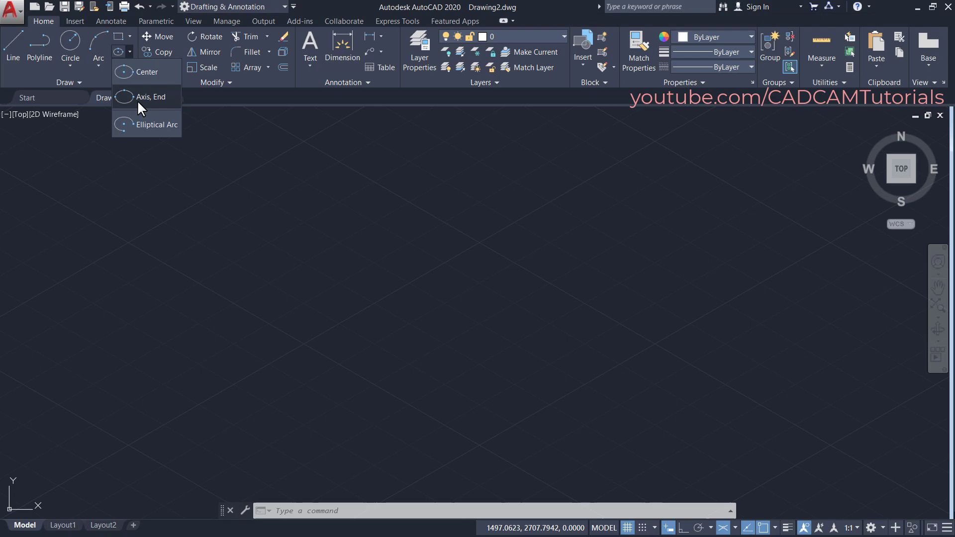
{"action": "left_click", "coordinate": [152, 96]}
{"action": "type", "text": "I"}
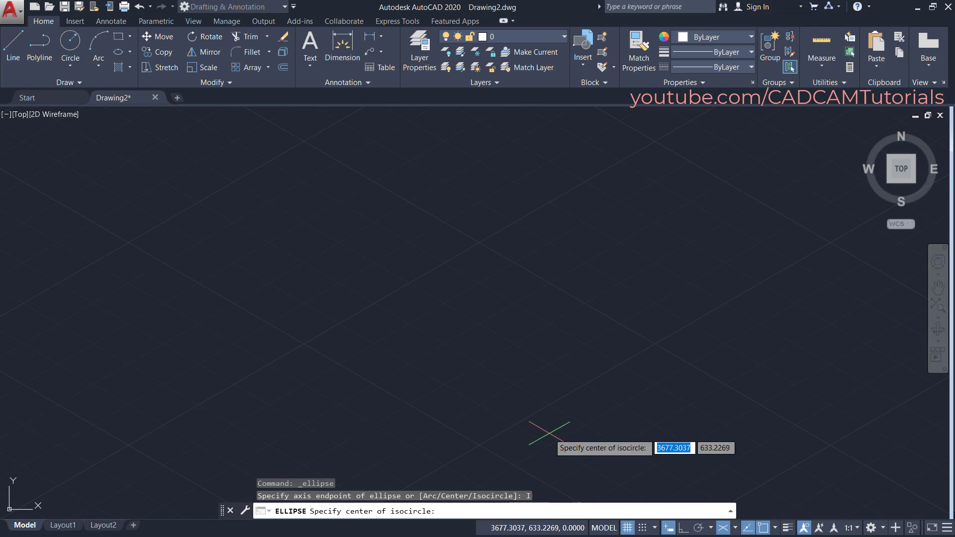
{"action": "mouse_move", "coordinate": [472, 303]}
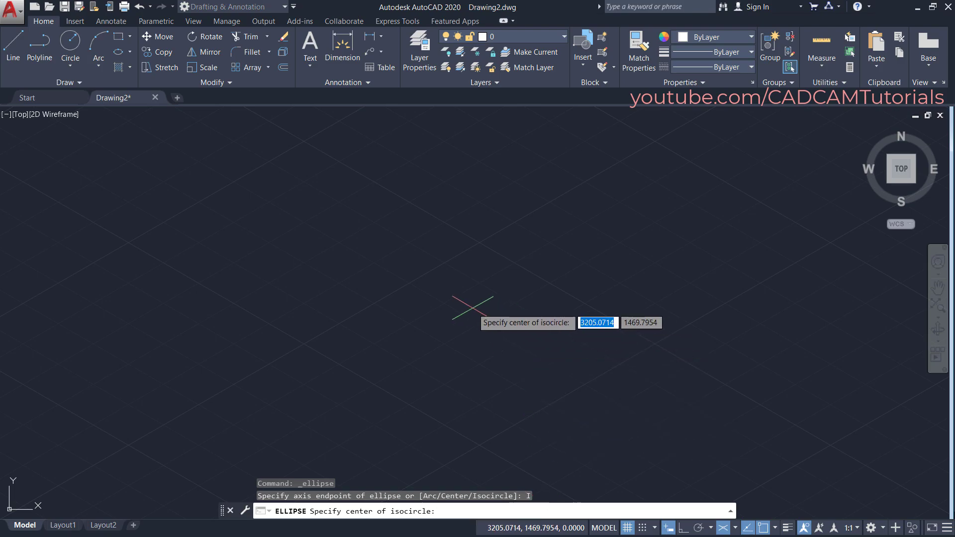
{"action": "left_click", "coordinate": [472, 307]}
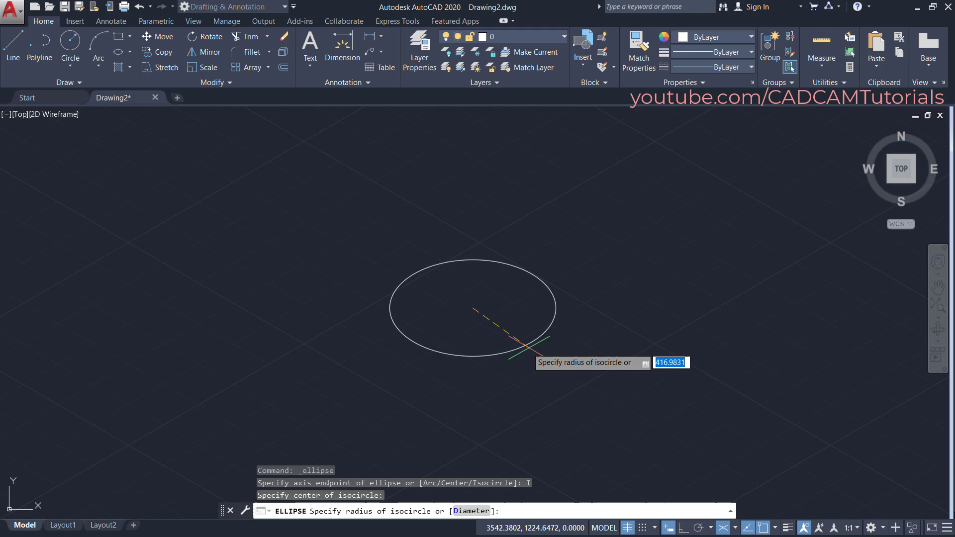
{"action": "mouse_move", "coordinate": [551, 341]}
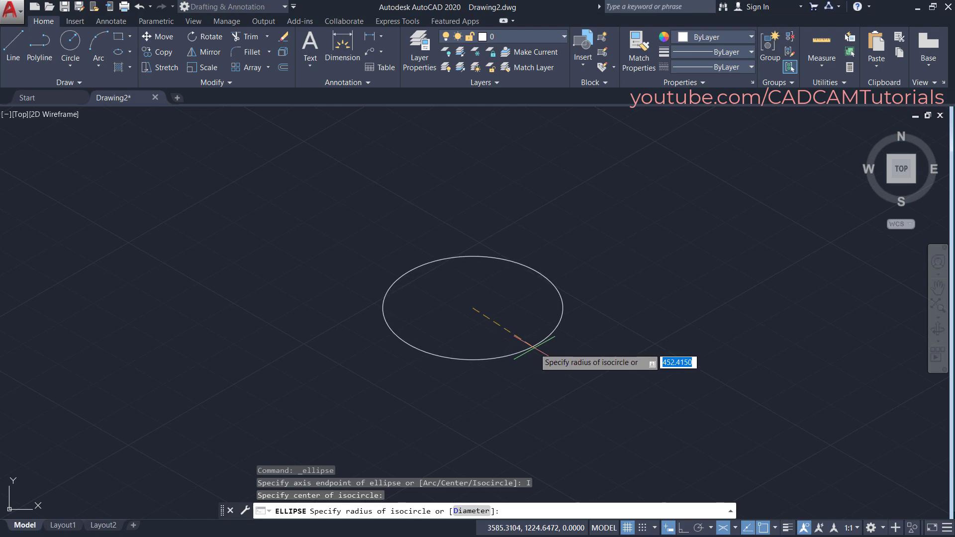
{"action": "type", "text": "50"}
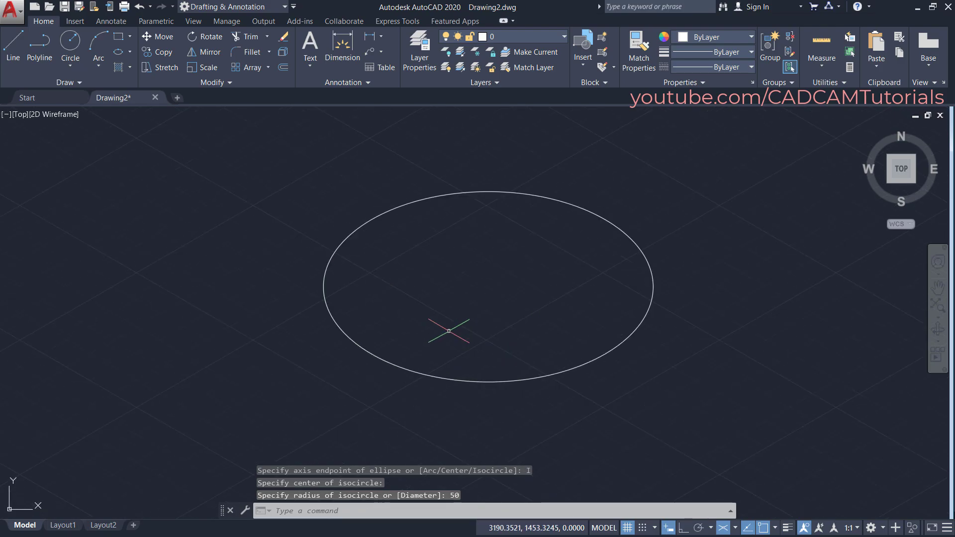
{"action": "key", "text": "Return"}
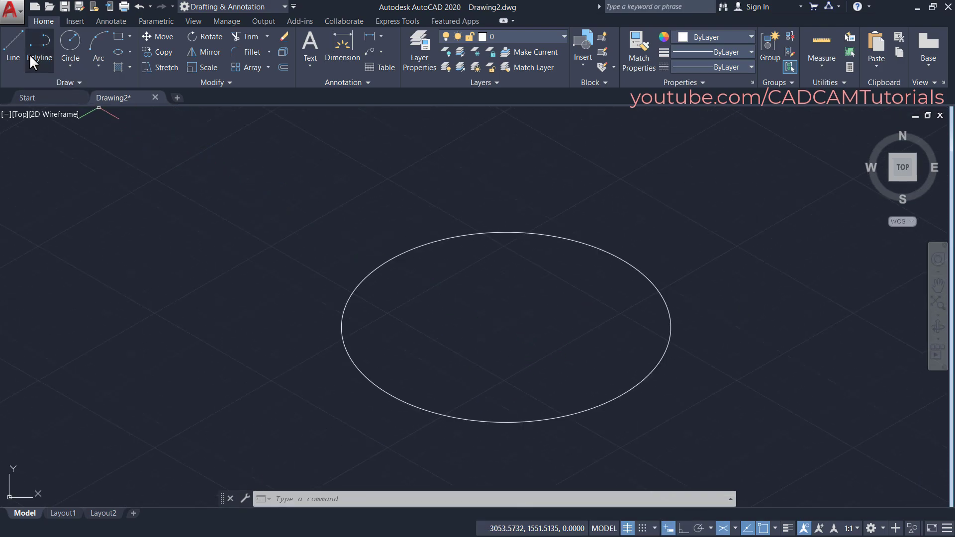
{"action": "mouse_move", "coordinate": [12, 46]}
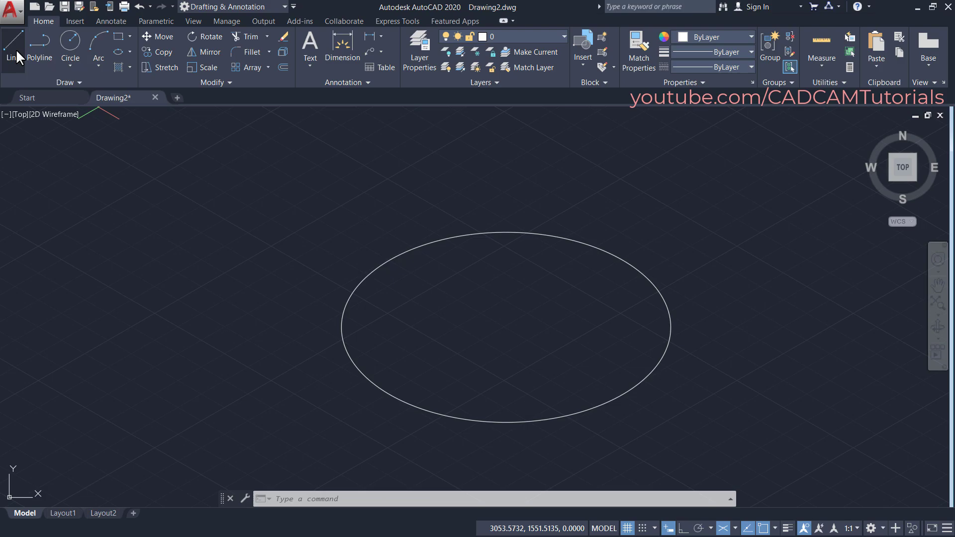
Start the Line command for the first construction line
{"action": "left_click", "coordinate": [12, 43]}
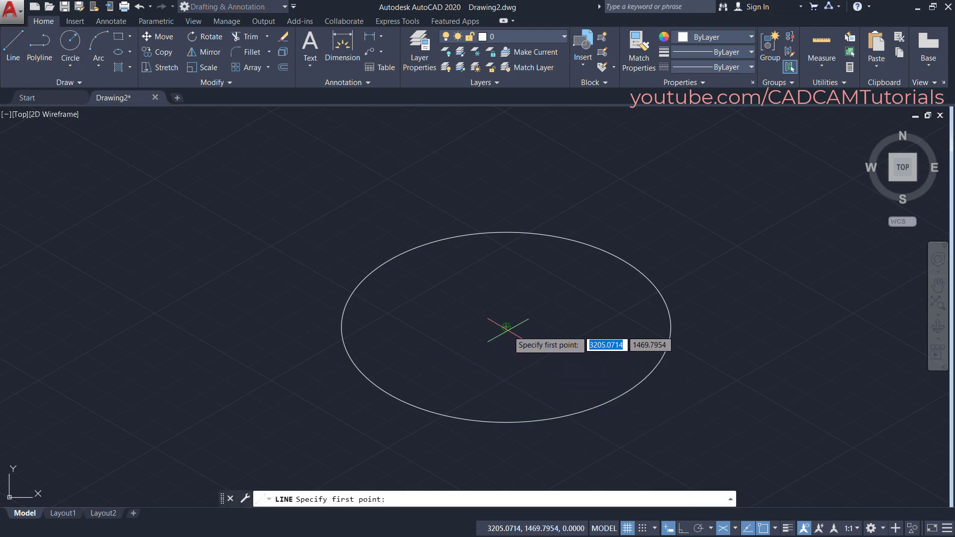
{"action": "mouse_move", "coordinate": [438, 287]}
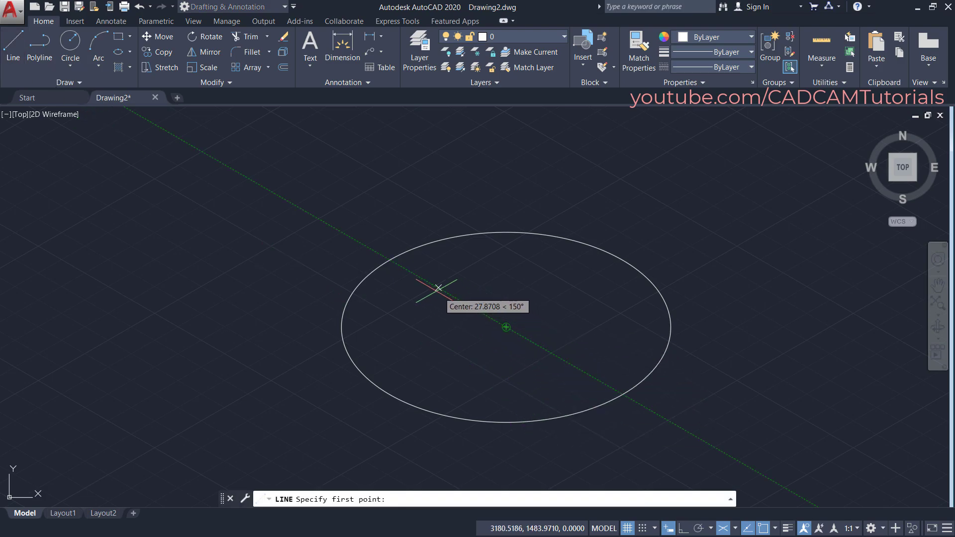
{"action": "mouse_move", "coordinate": [341, 237]}
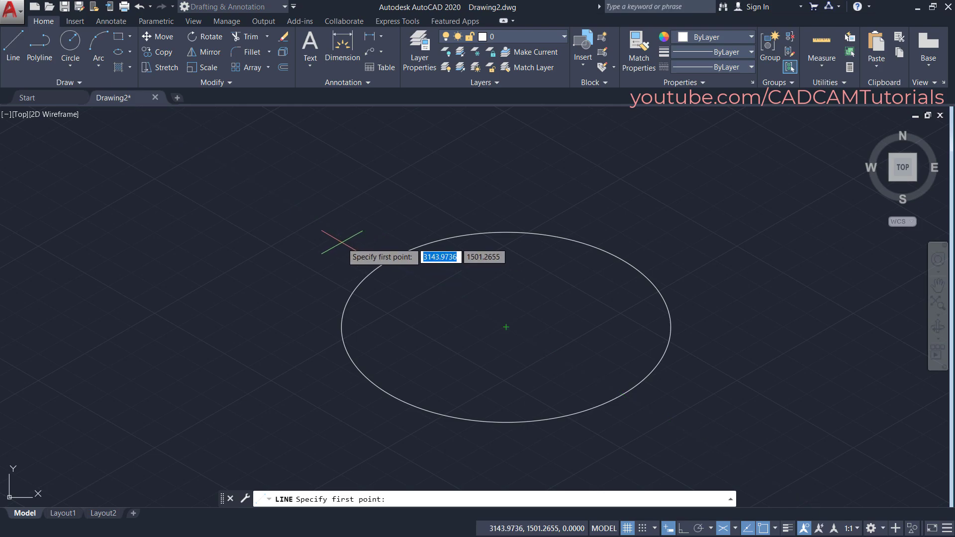
{"action": "mouse_move", "coordinate": [368, 248]}
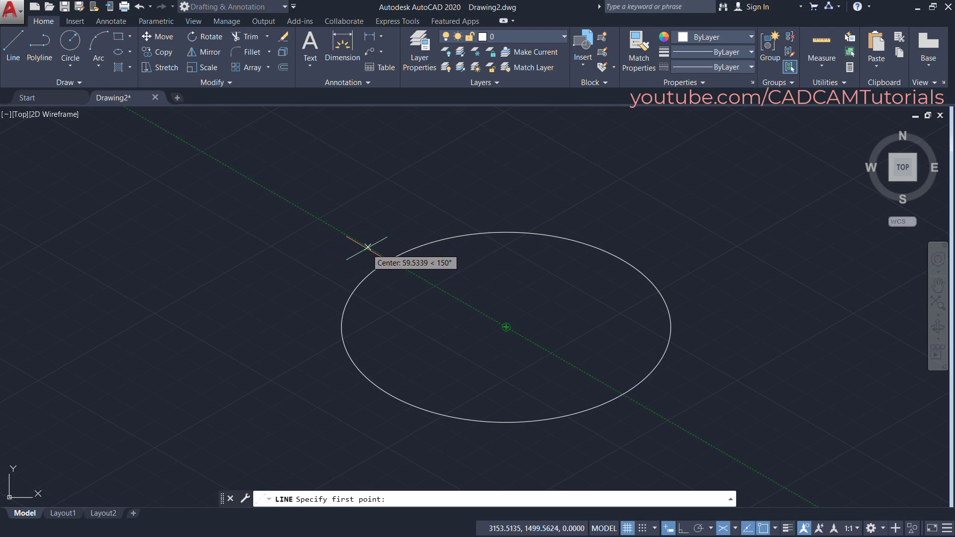
{"action": "mouse_move", "coordinate": [363, 247]}
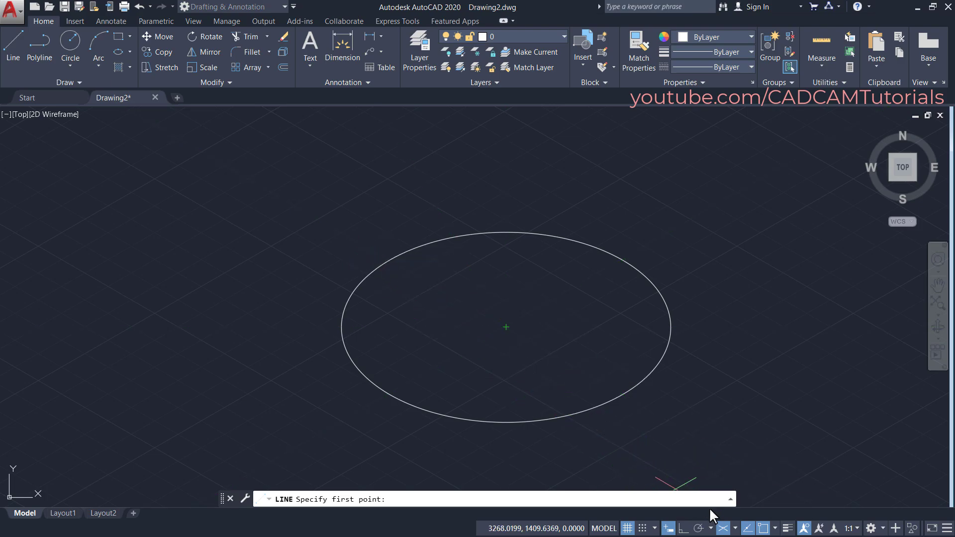
{"action": "mouse_move", "coordinate": [700, 527]}
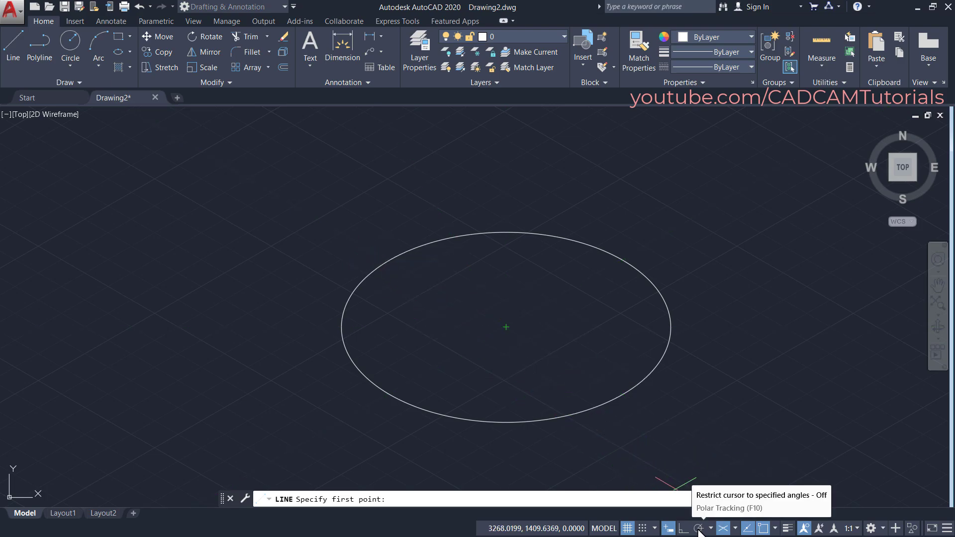
{"action": "mouse_move", "coordinate": [700, 533]}
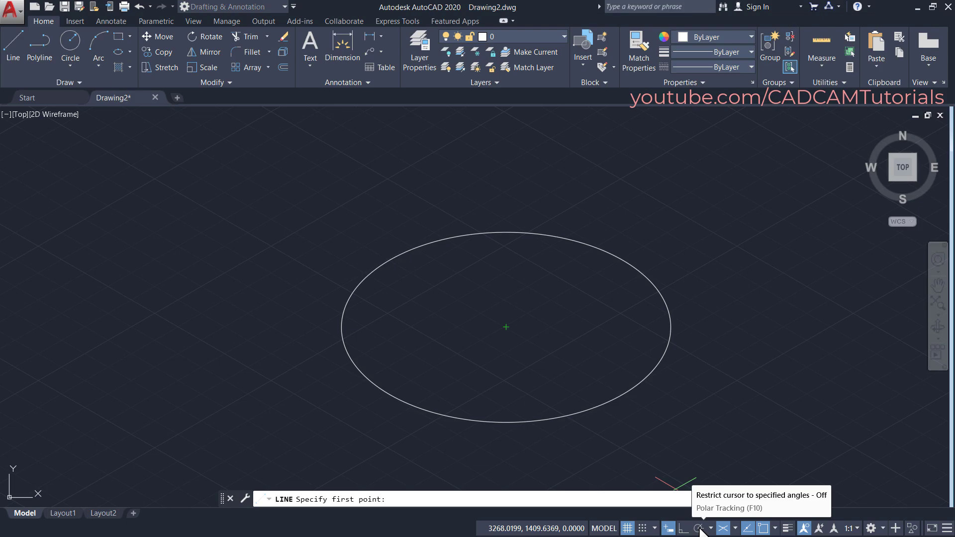
Set object snap tracking to use all polar angle settings, keeping a 30° increment
{"action": "left_click", "coordinate": [701, 528]}
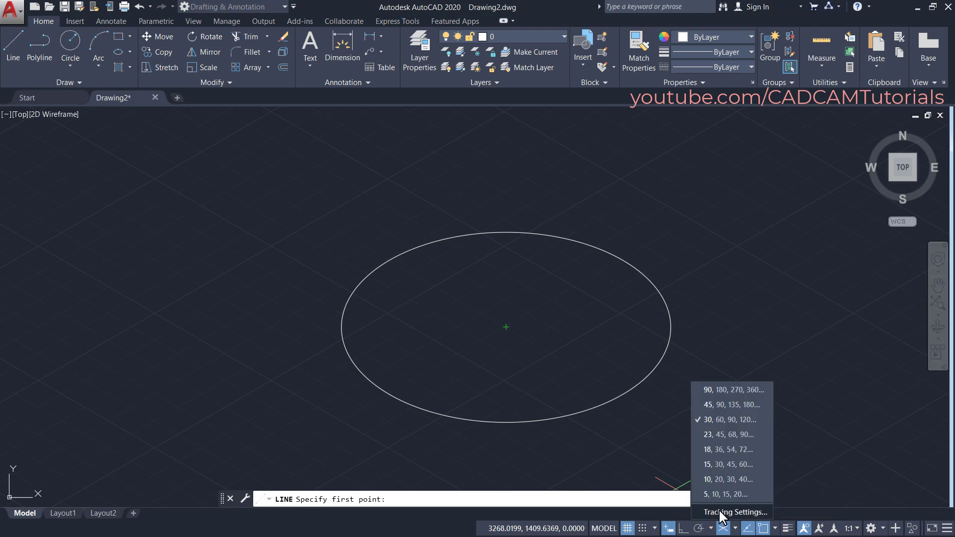
{"action": "left_click", "coordinate": [735, 512]}
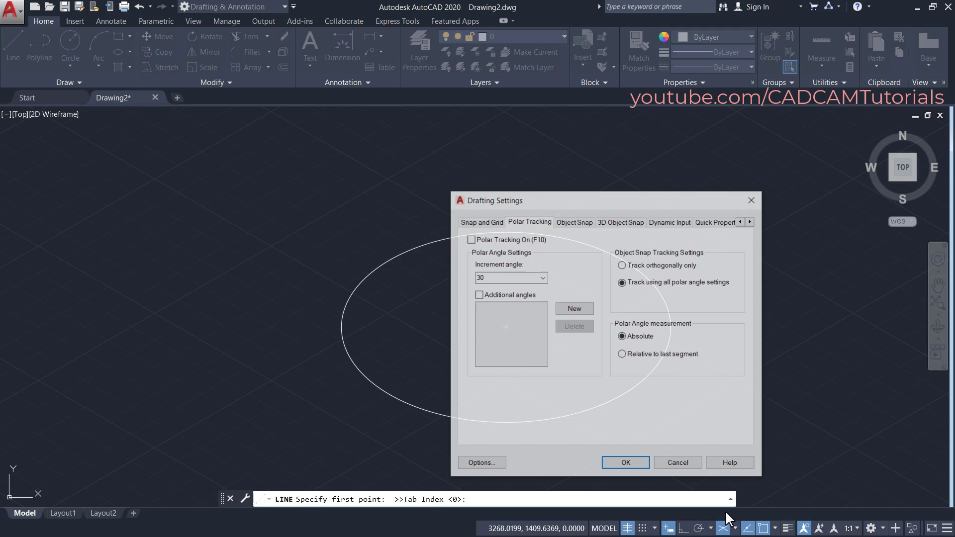
{"action": "mouse_move", "coordinate": [620, 282]}
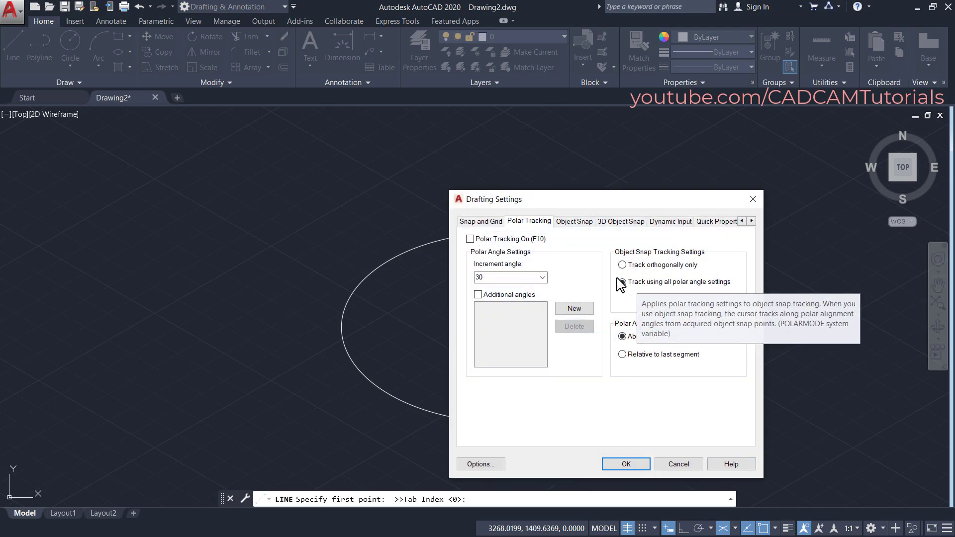
{"action": "left_click", "coordinate": [621, 282]}
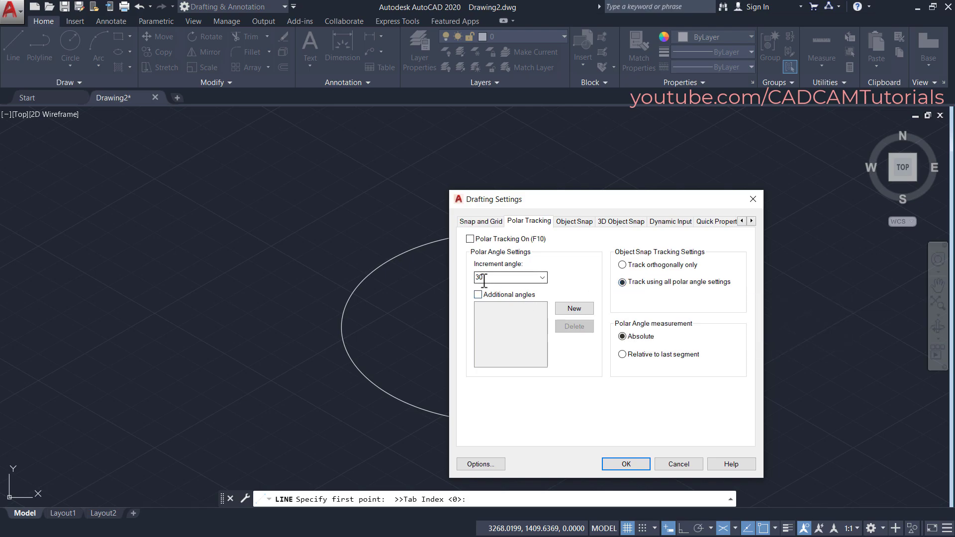
{"action": "mouse_move", "coordinate": [474, 284]}
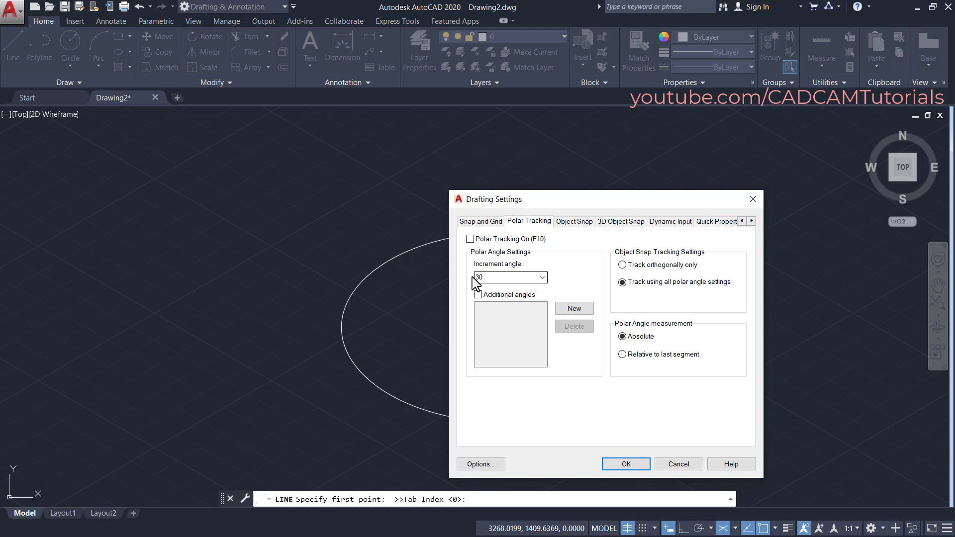
{"action": "mouse_move", "coordinate": [626, 464]}
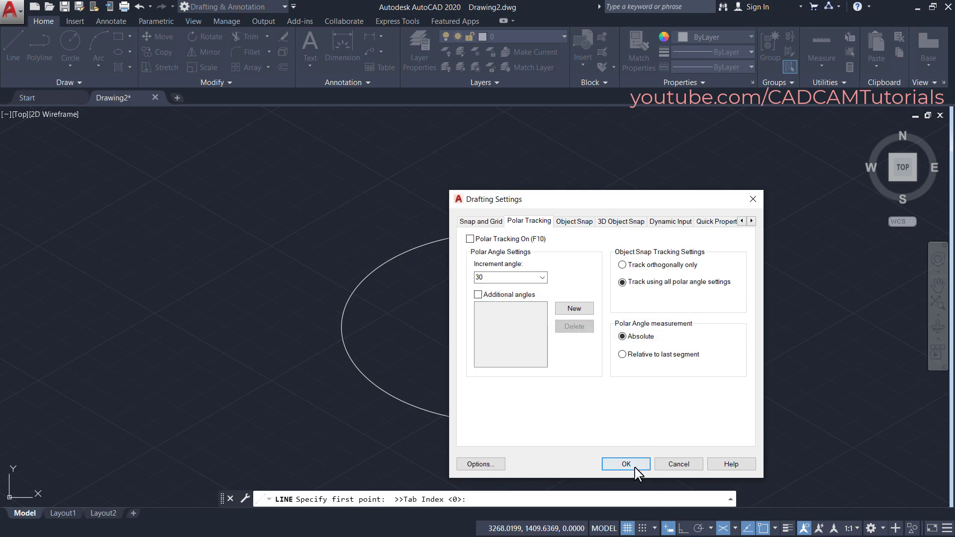
{"action": "left_click", "coordinate": [626, 464]}
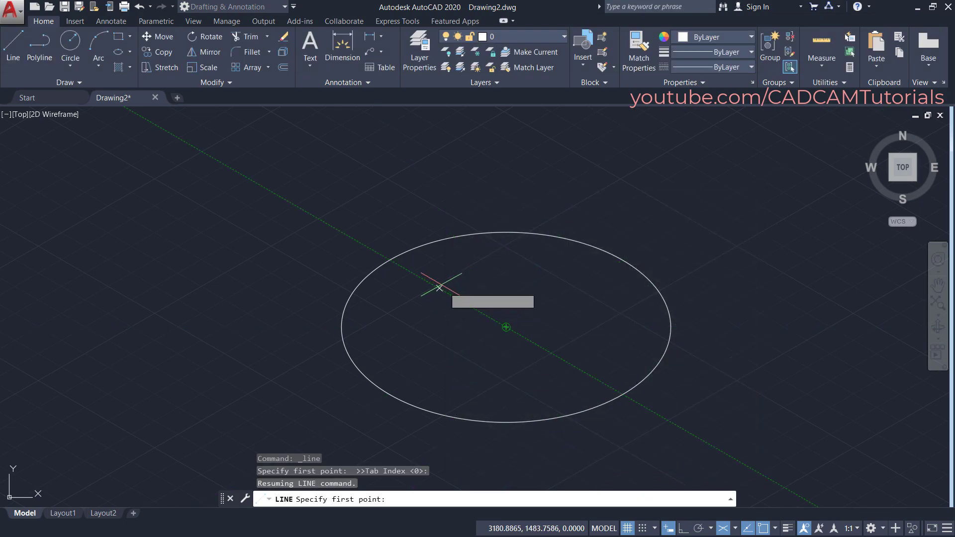
Draw a 330° line crossing the isocircle from upper left to lower right
{"action": "left_click", "coordinate": [439, 287]}
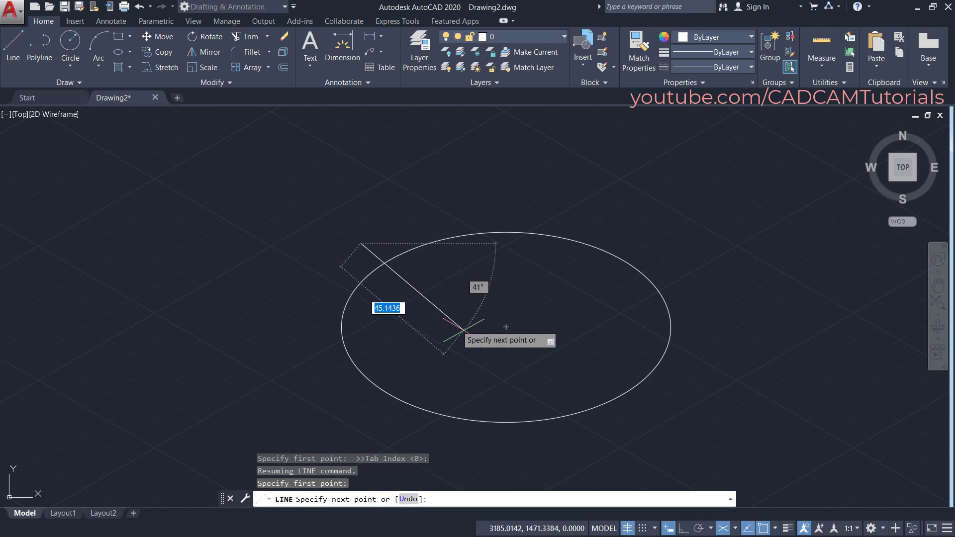
{"action": "mouse_move", "coordinate": [681, 528]}
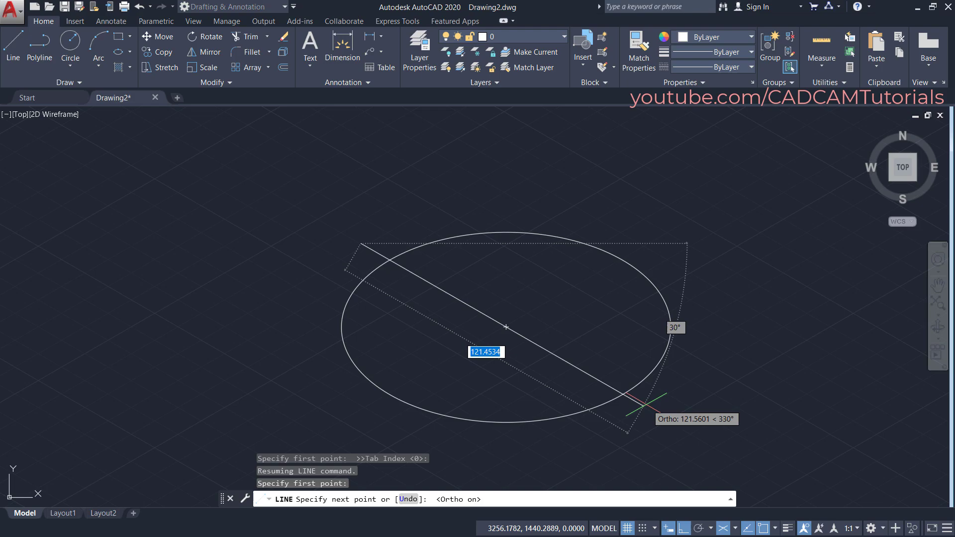
{"action": "left_click", "coordinate": [627, 412]}
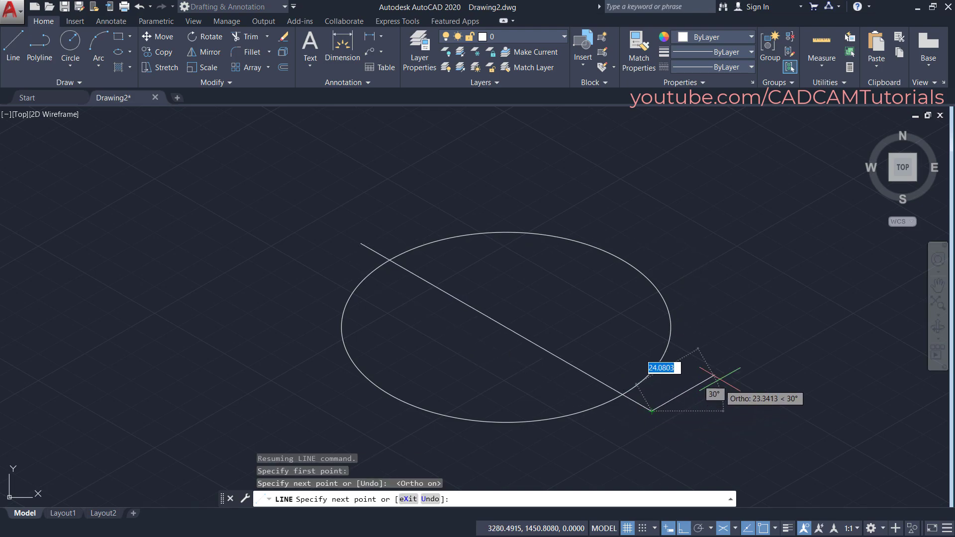
{"action": "right_click", "coordinate": [716, 365]}
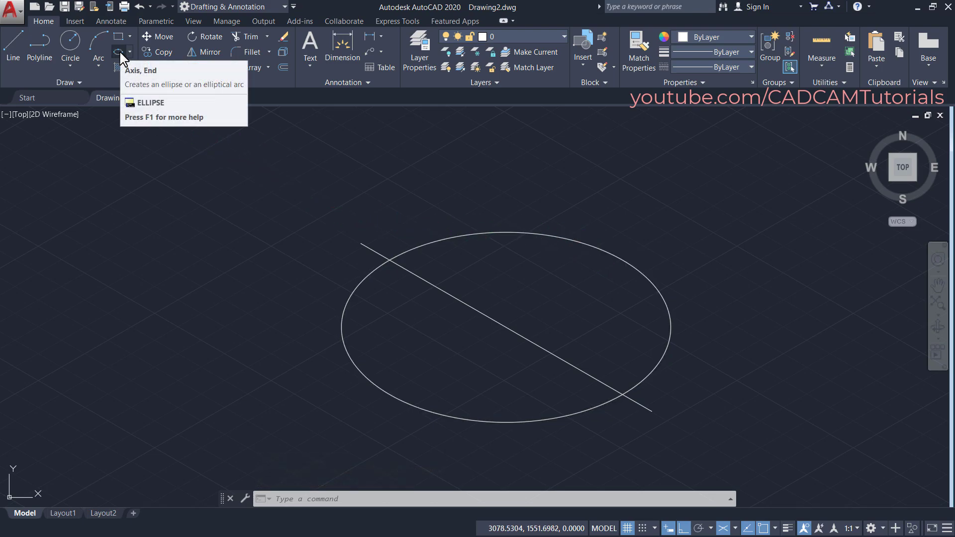
Add a radius-50 isocircle centred at the diagonal's upper-left intersection with the first isocircle
{"action": "left_click", "coordinate": [118, 51]}
{"action": "type", "text": "I"}
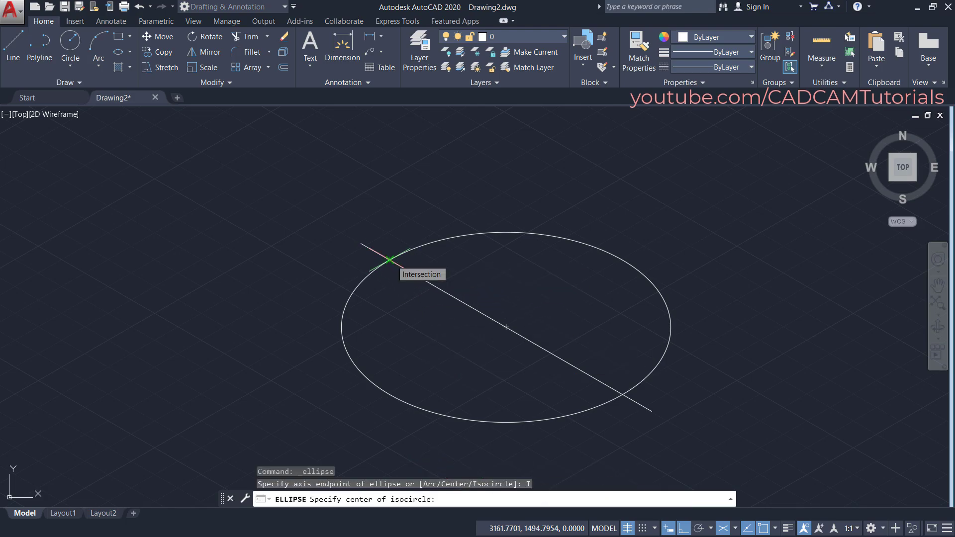
{"action": "left_click", "coordinate": [388, 260]}
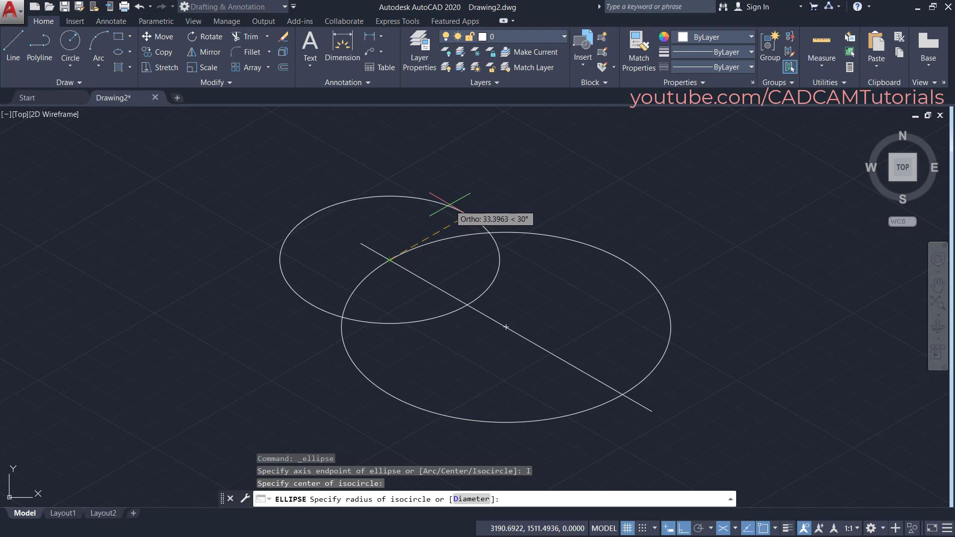
{"action": "type", "text": "50"}
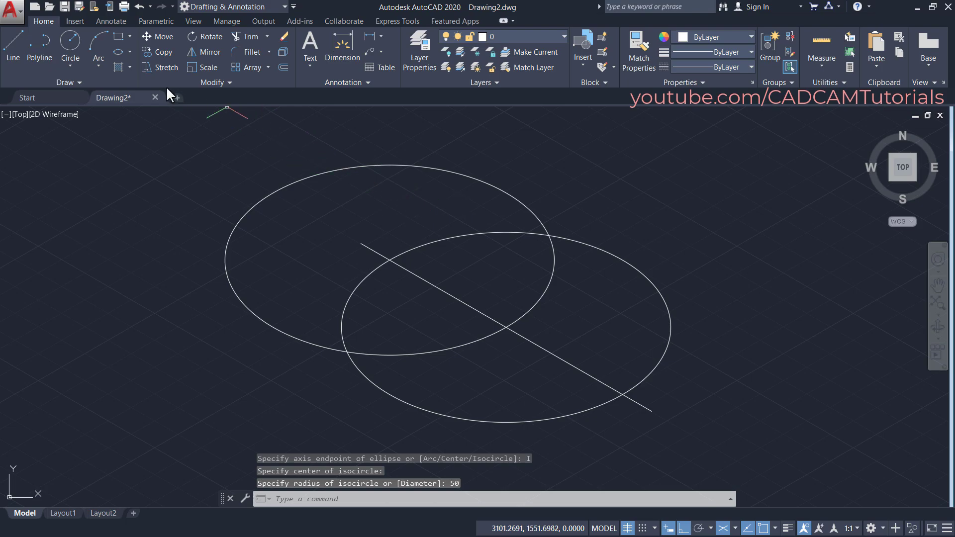
{"action": "mouse_move", "coordinate": [12, 46]}
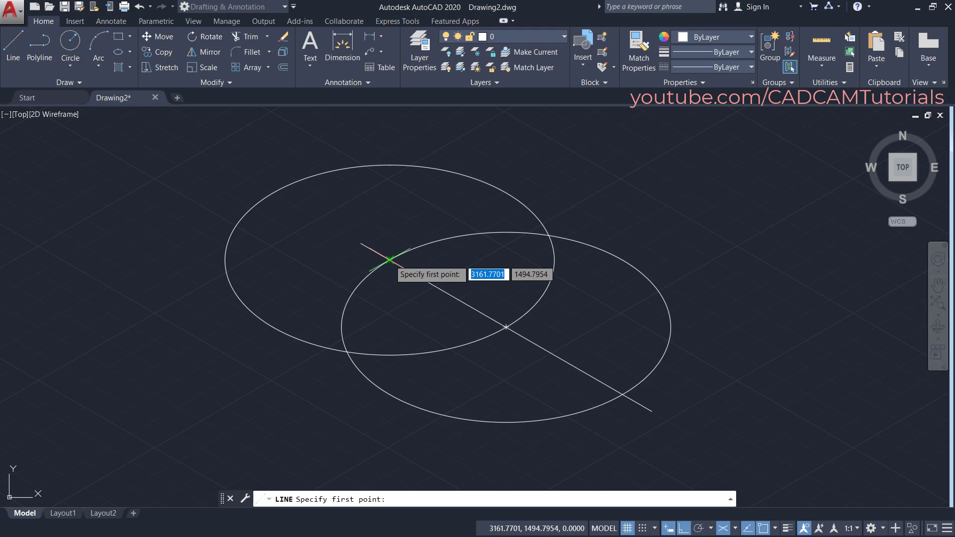
Draw hexagon edge lines between the isocircle intersection points, including the lower edge
{"action": "left_click", "coordinate": [388, 261]}
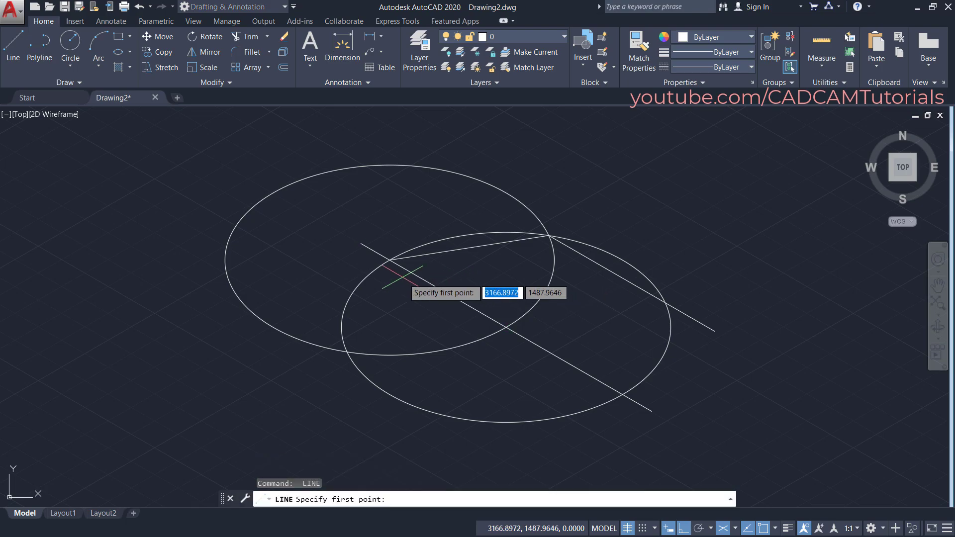
{"action": "mouse_move", "coordinate": [388, 260]}
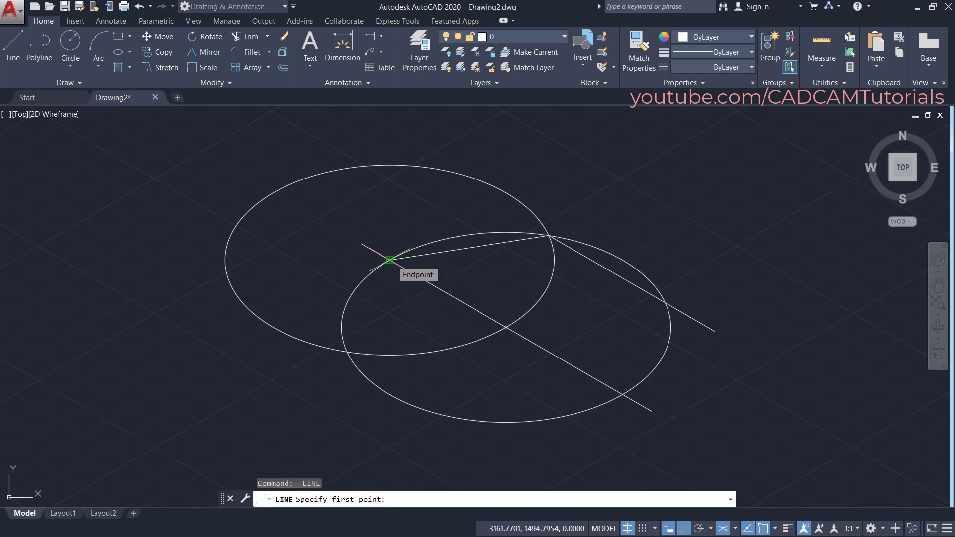
{"action": "left_click", "coordinate": [389, 262]}
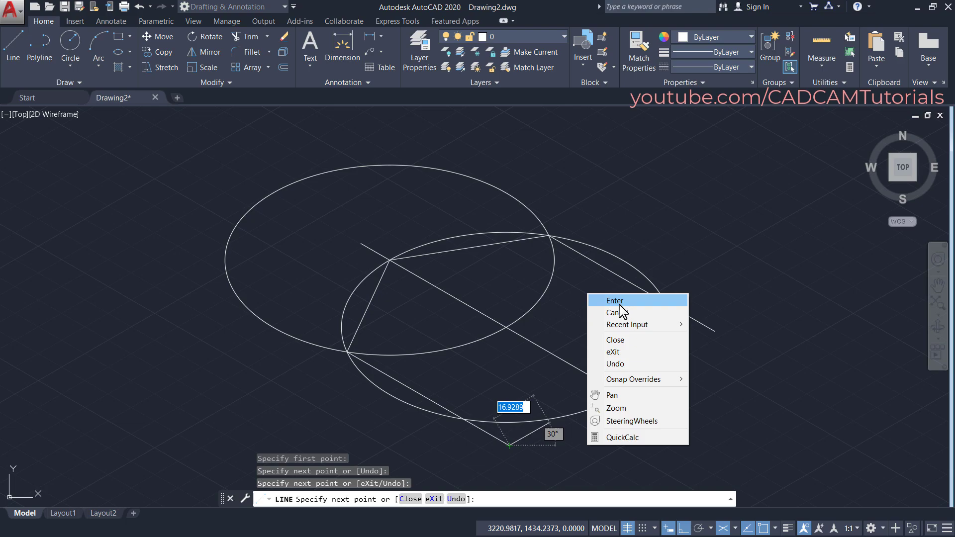
{"action": "left_click", "coordinate": [615, 301]}
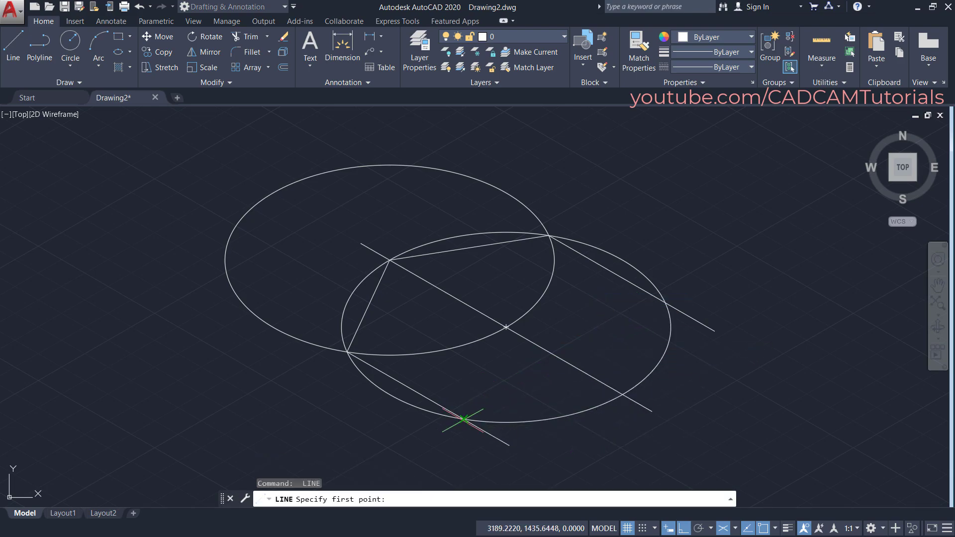
{"action": "left_click", "coordinate": [466, 418]}
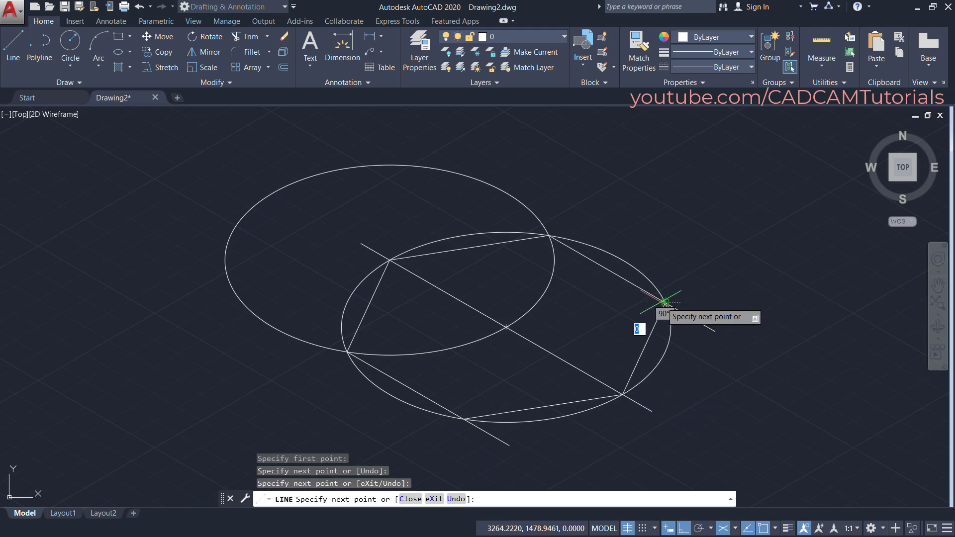
{"action": "left_click", "coordinate": [664, 303]}
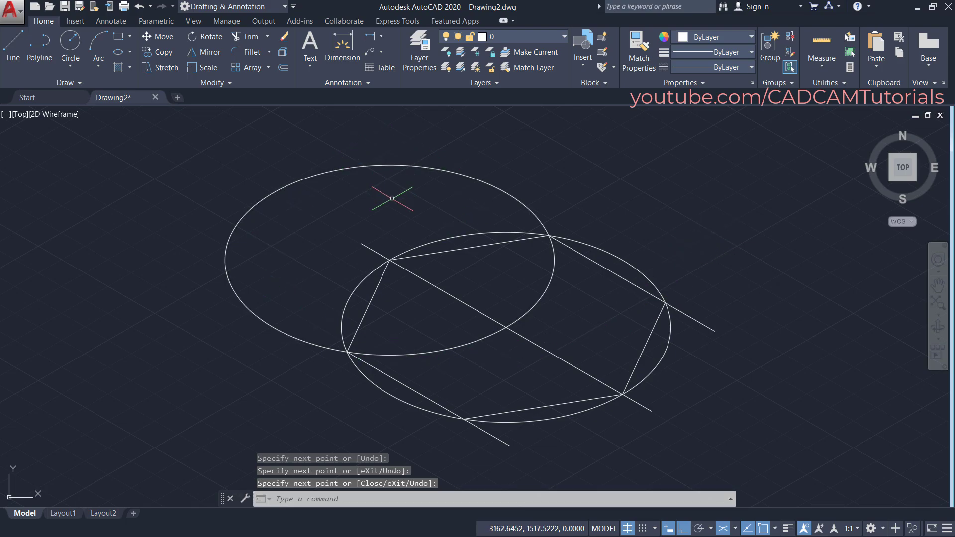
{"action": "type", "text": "E"}
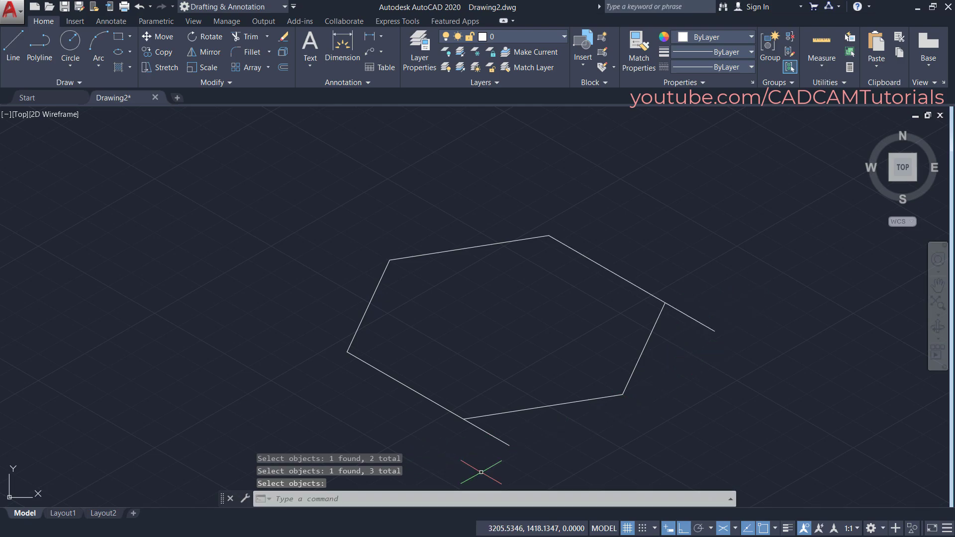
Trim the overhanging line ends off the hexagon with TR
{"action": "type", "text": "tr"}
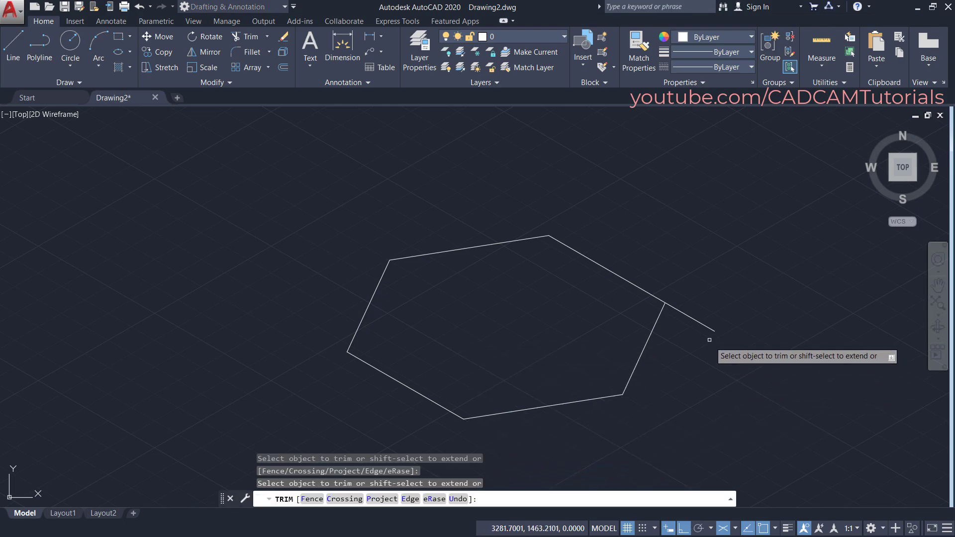
{"action": "left_click", "coordinate": [689, 316]}
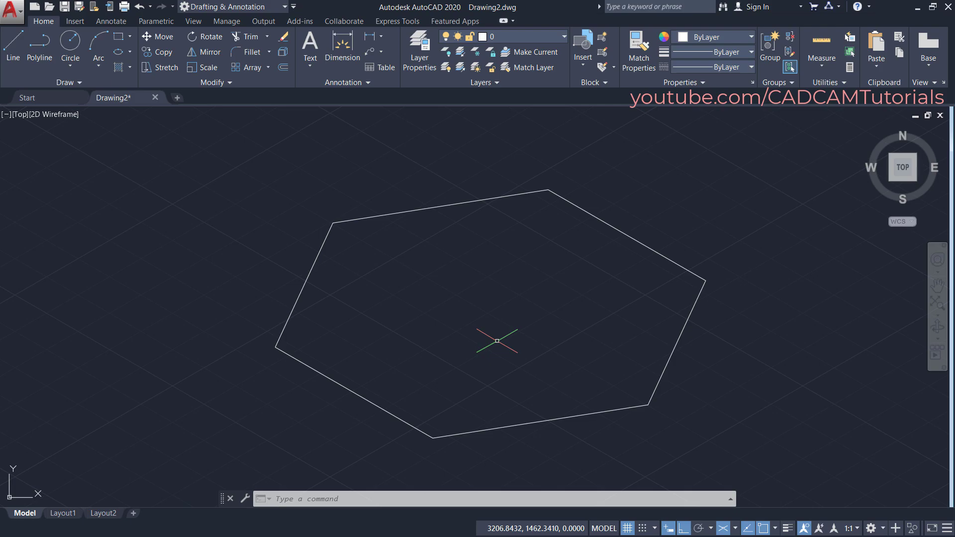
{"action": "mouse_move", "coordinate": [487, 314]}
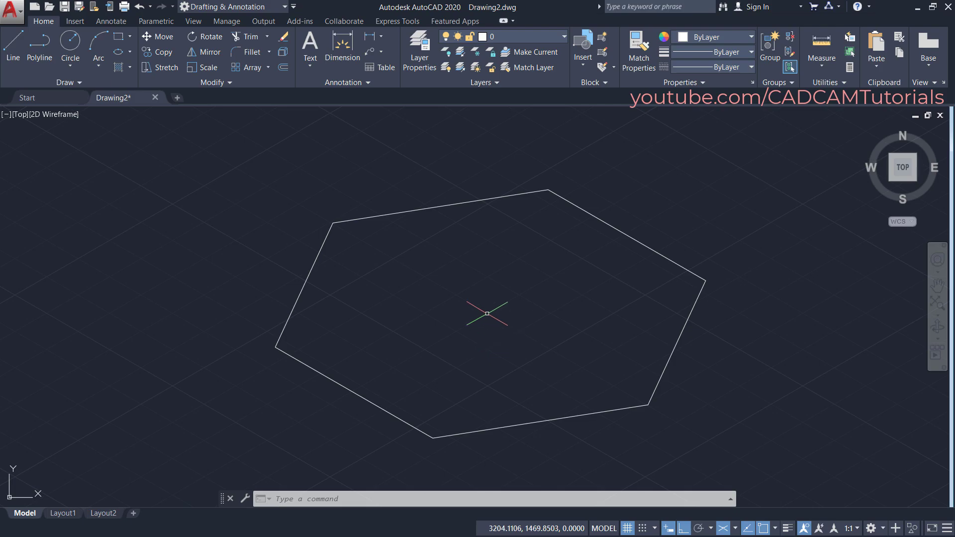